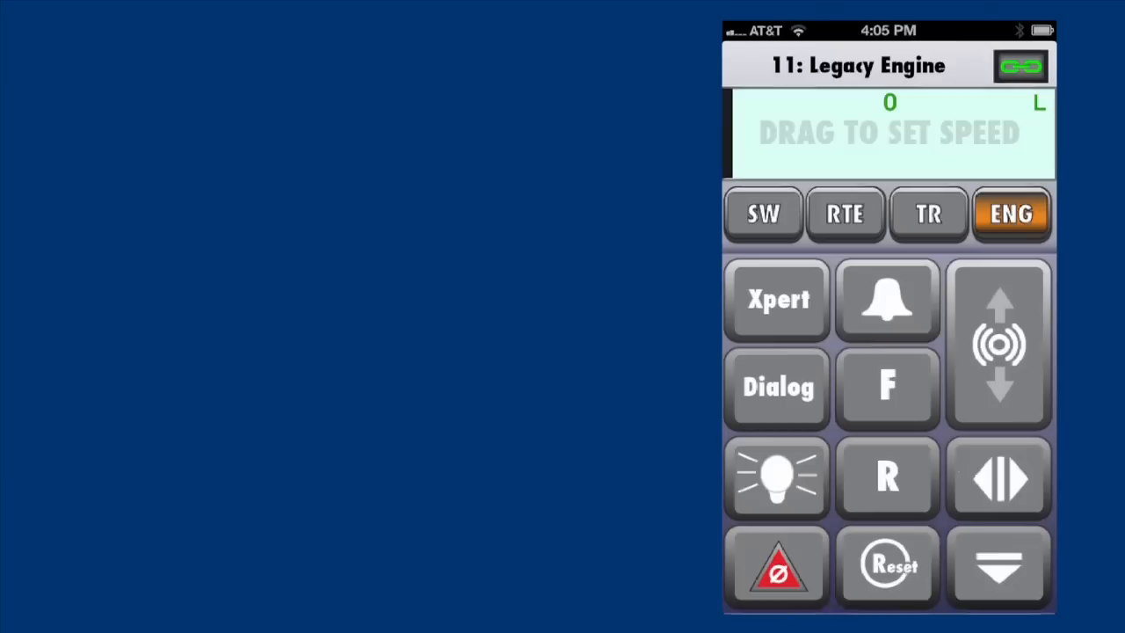
Switch the cab from engine control to train control and select train 3.
click(886, 565)
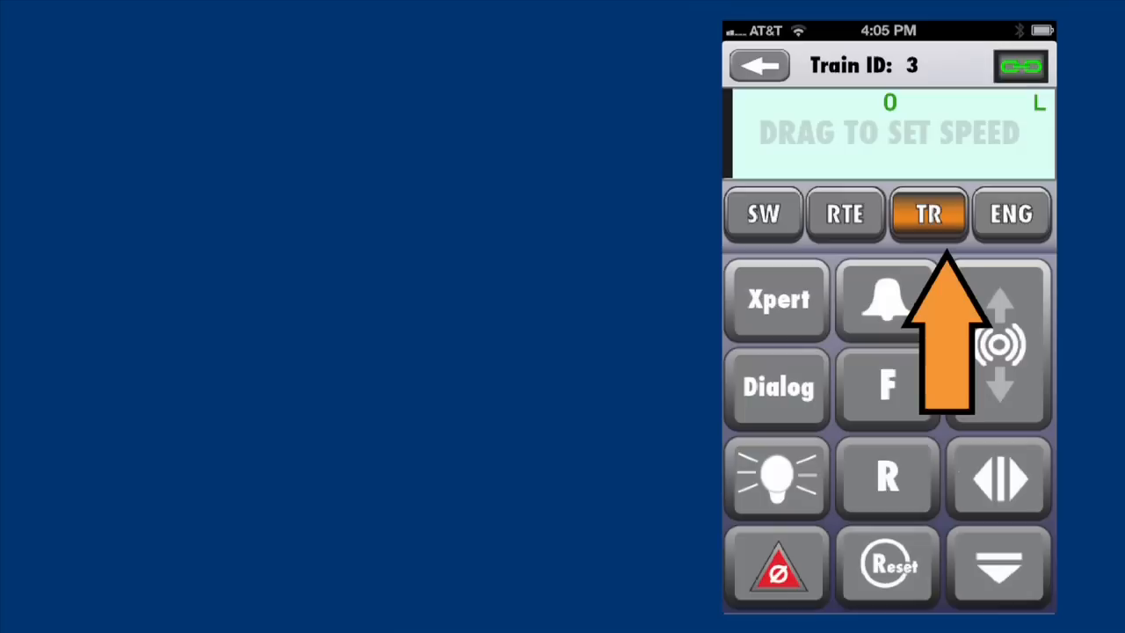
click(1011, 213)
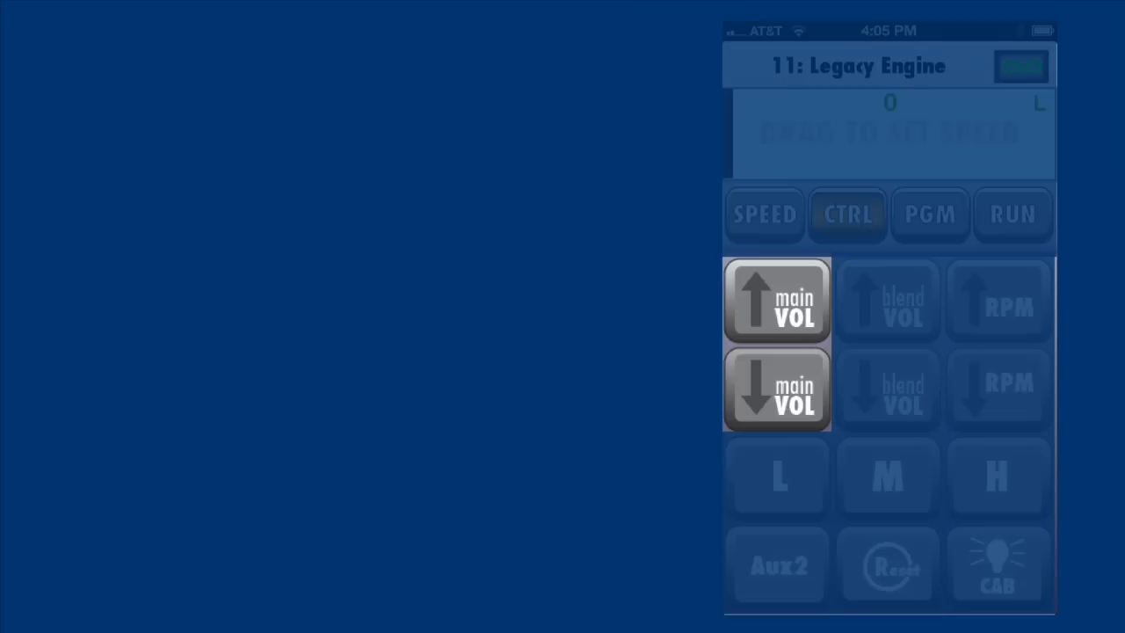
click(887, 301)
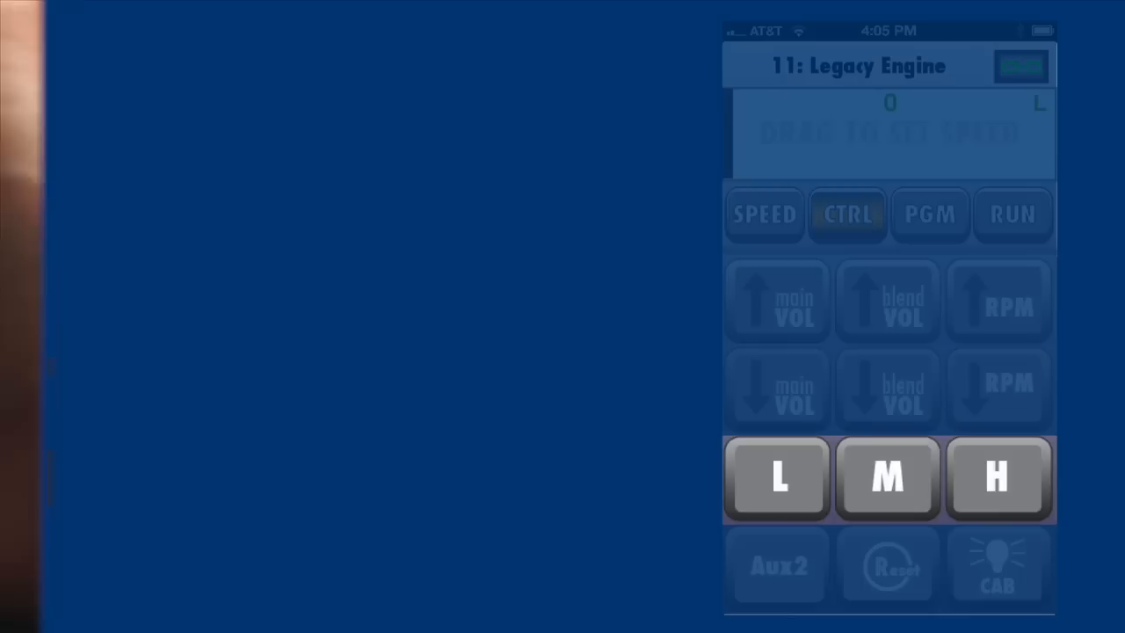
click(929, 215)
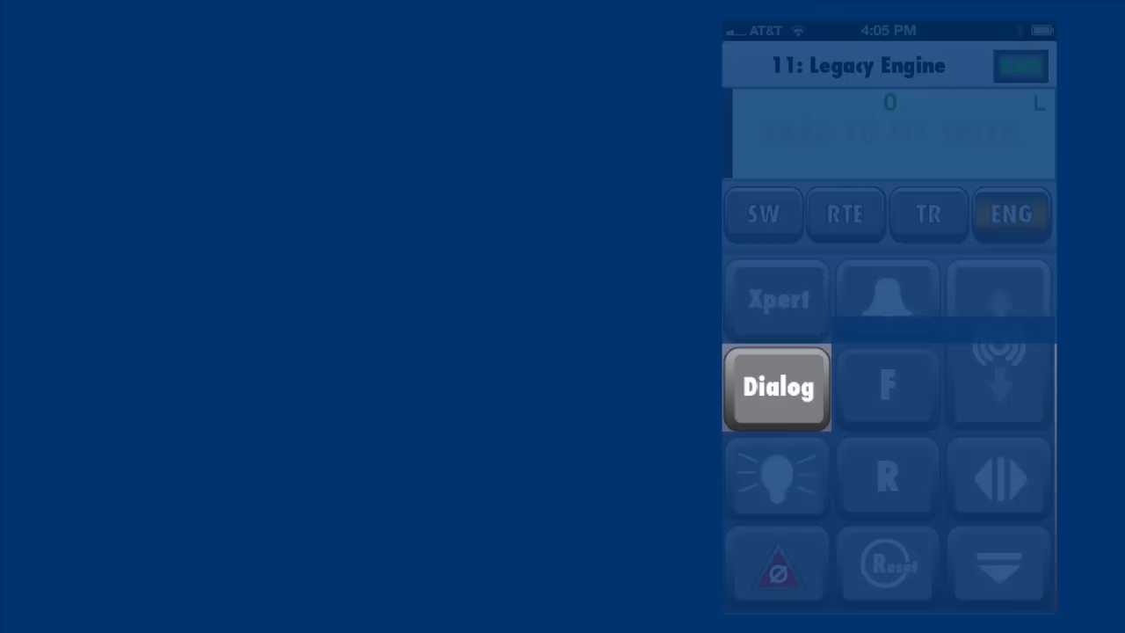
click(777, 388)
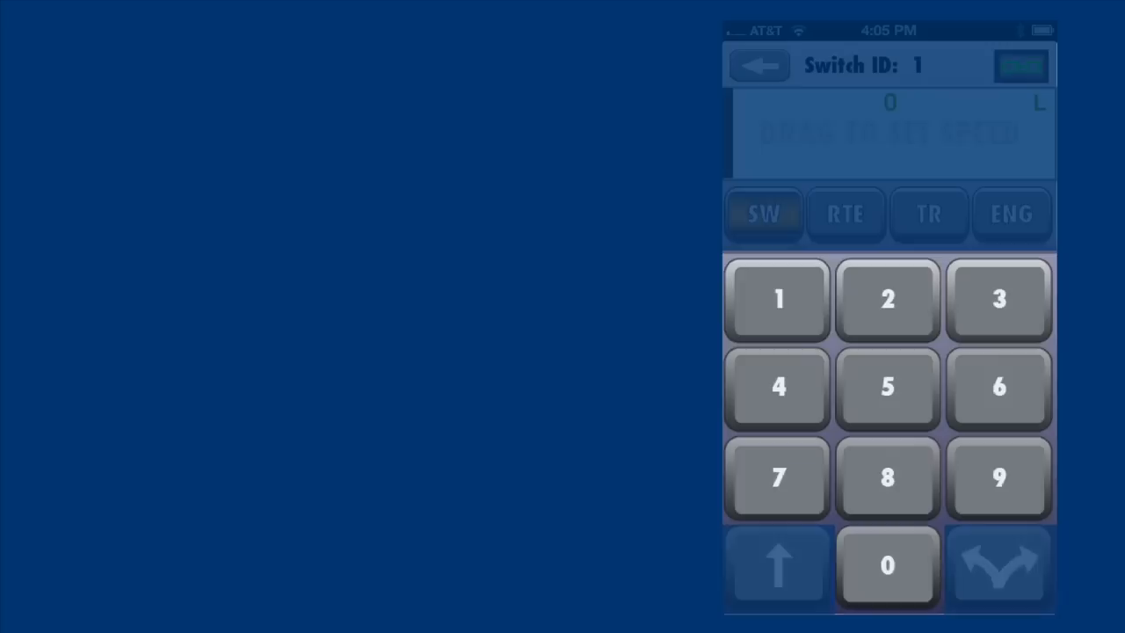
Pick switch 1 on the switch keypad, then enter route 2 and fire it.
click(1011, 213)
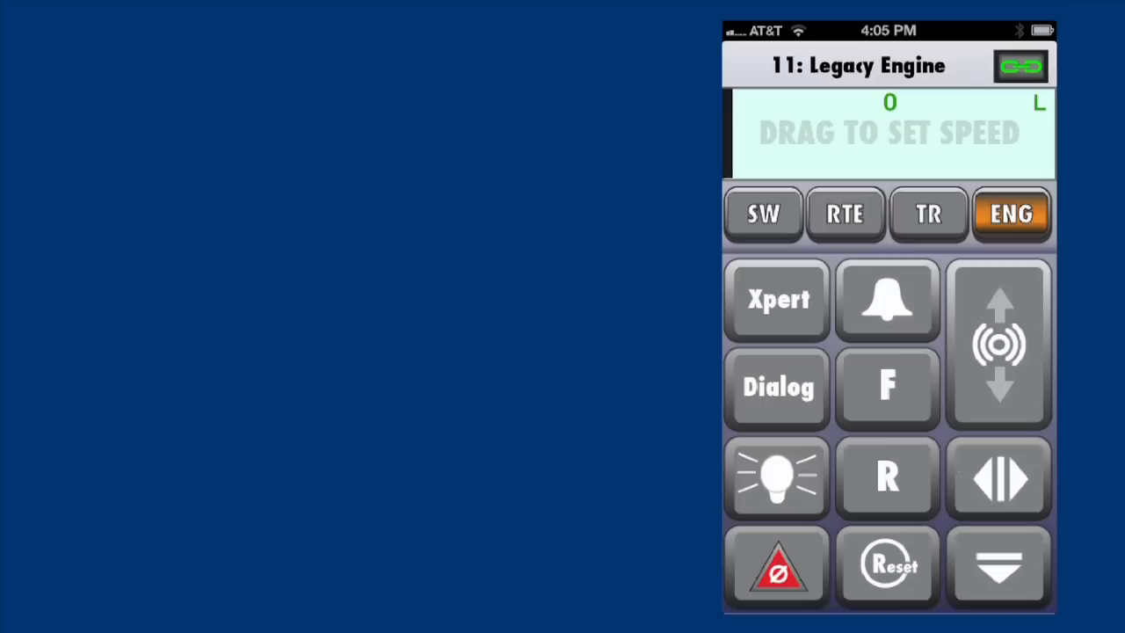
click(845, 214)
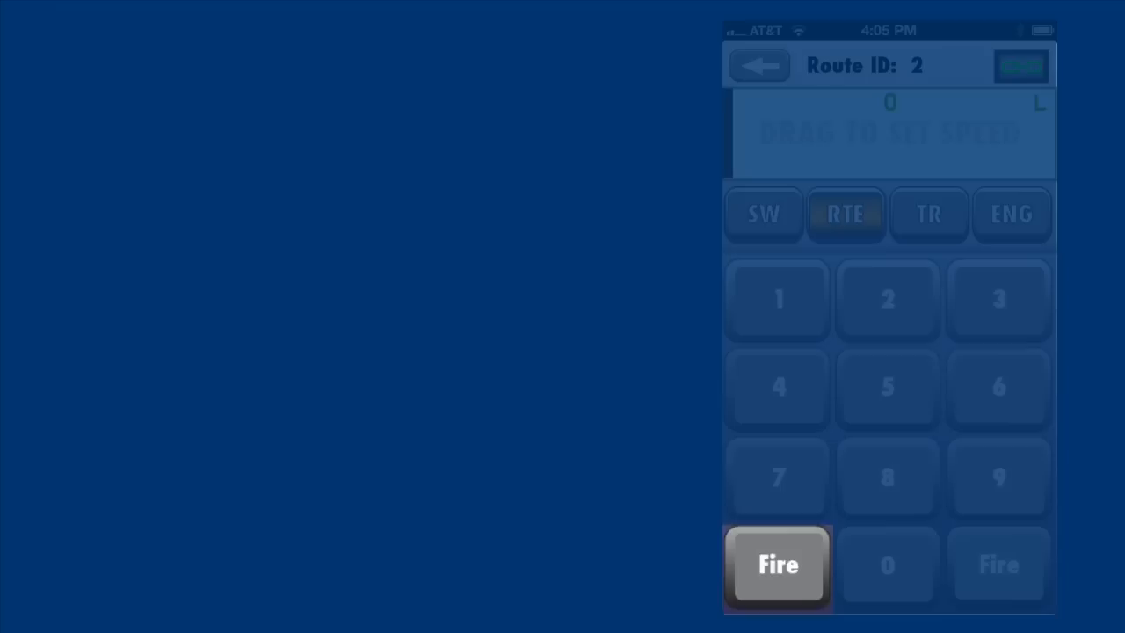
click(777, 564)
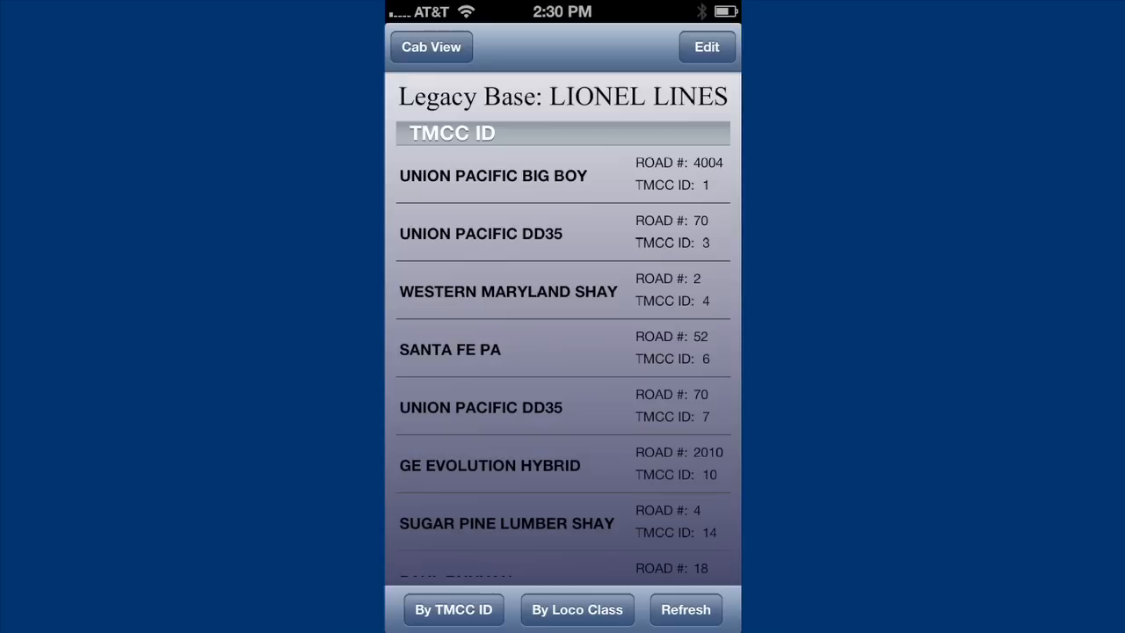
Group the Legacy Base roster by locomotive class, then return it to TMCC ID order.
click(577, 609)
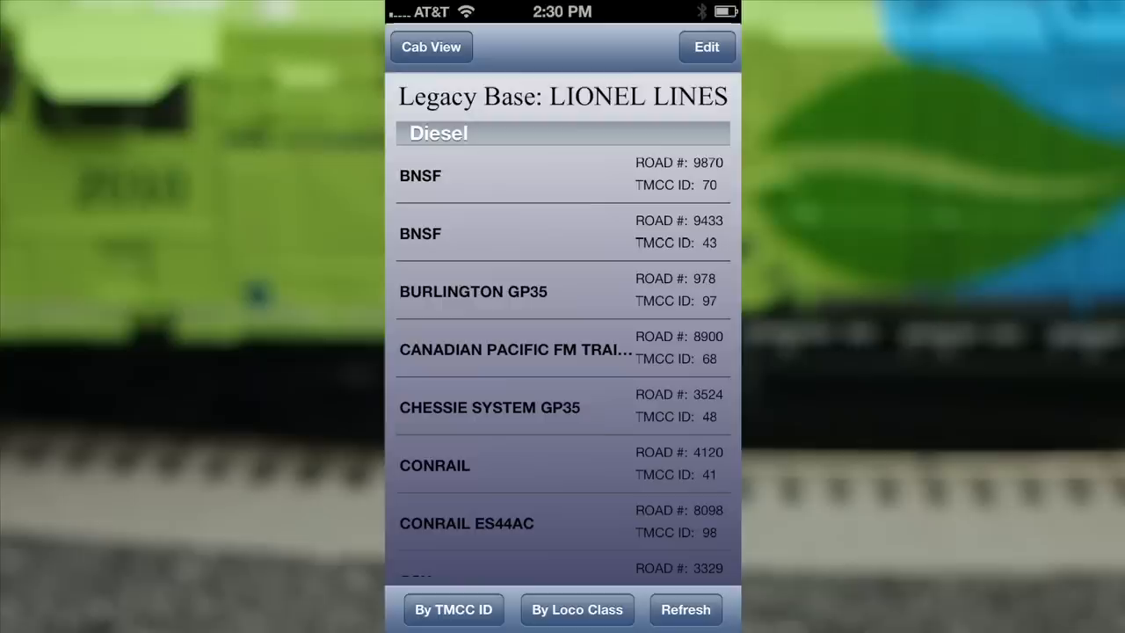
click(452, 609)
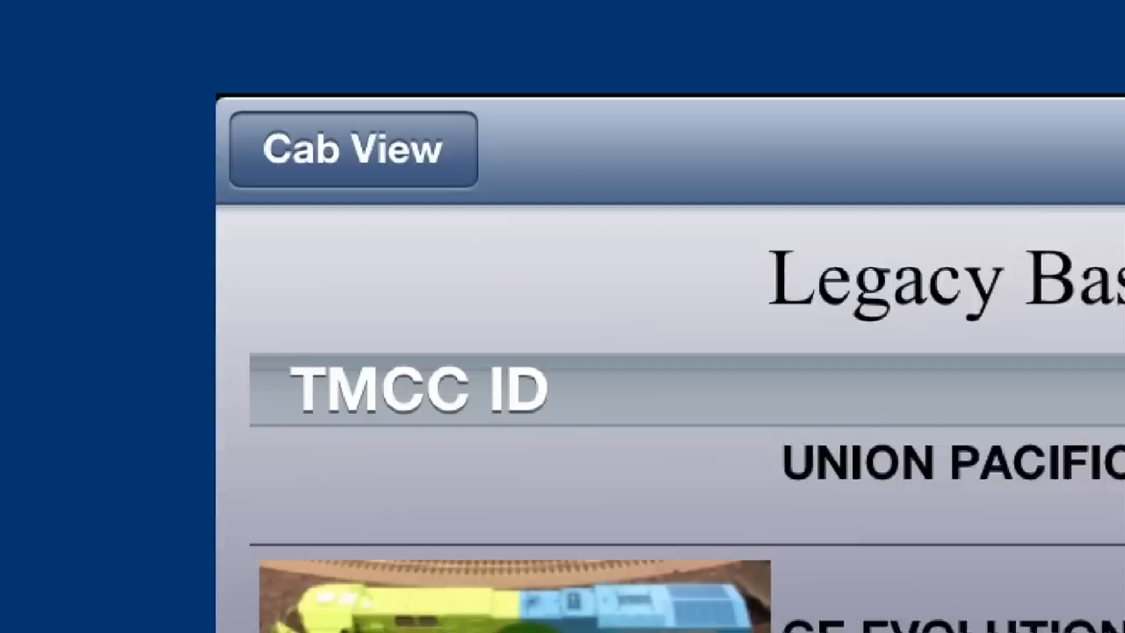